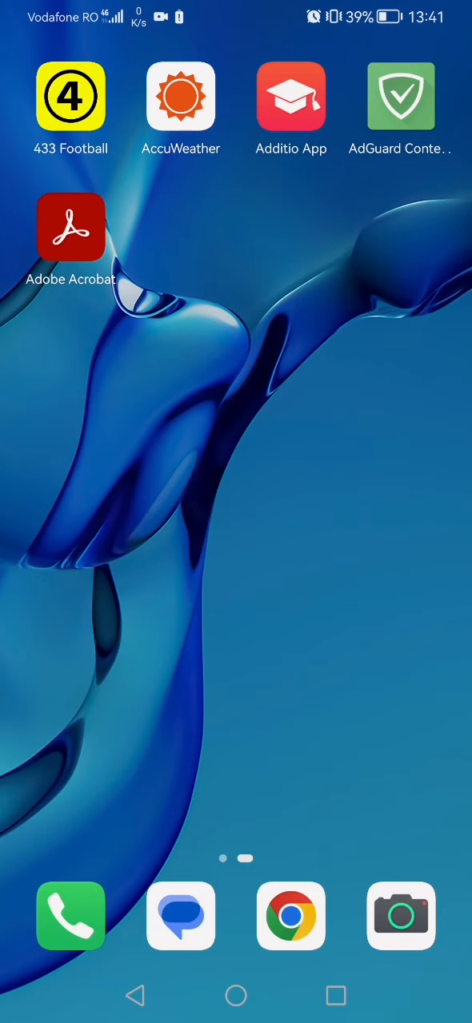
- Launch AdGuard Content Blocker from the Android home screen
click(401, 96)
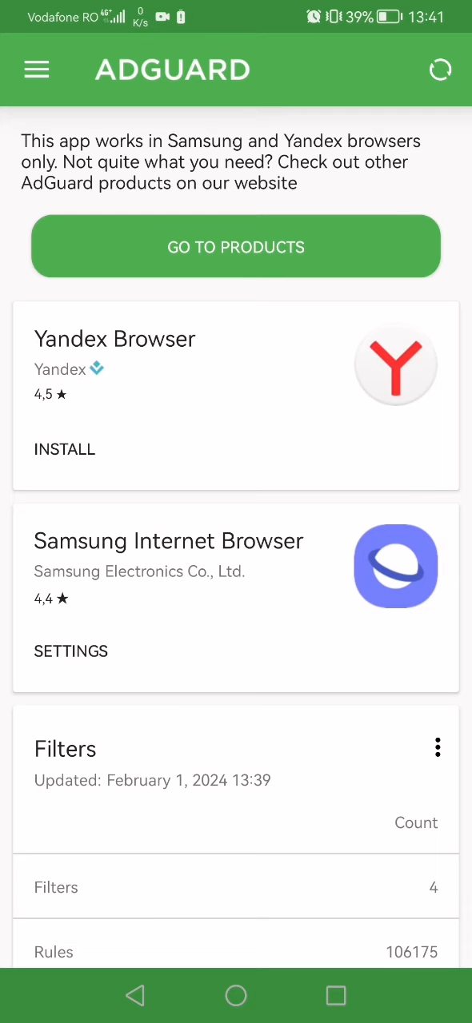
- Open the navigation drawer listing Filters, User Rules, Whitelist and Settings
click(36, 69)
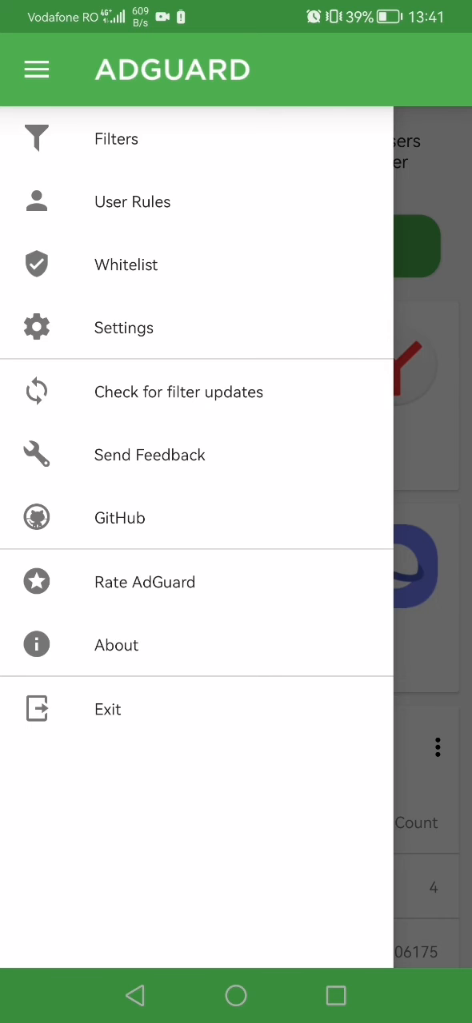
- Go to the empty Whitelist and bring up the 'Enter domain name' dialog
click(125, 265)
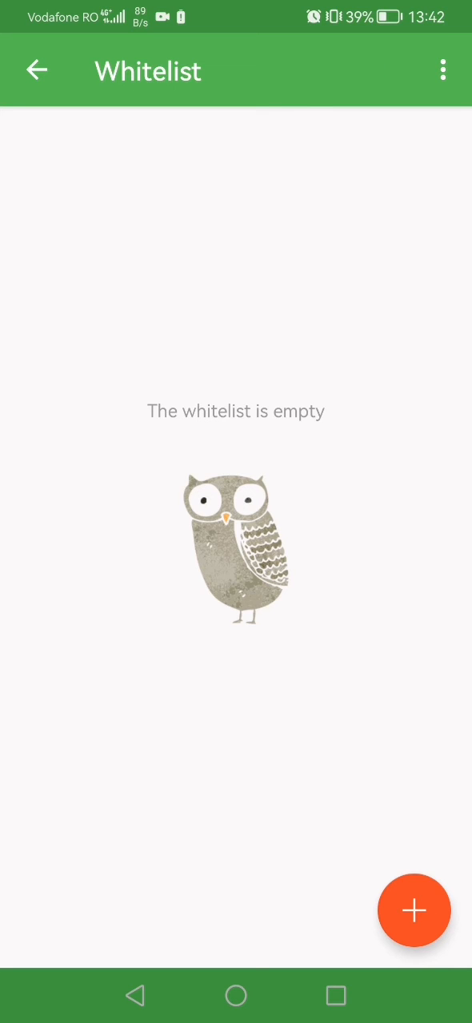
click(415, 911)
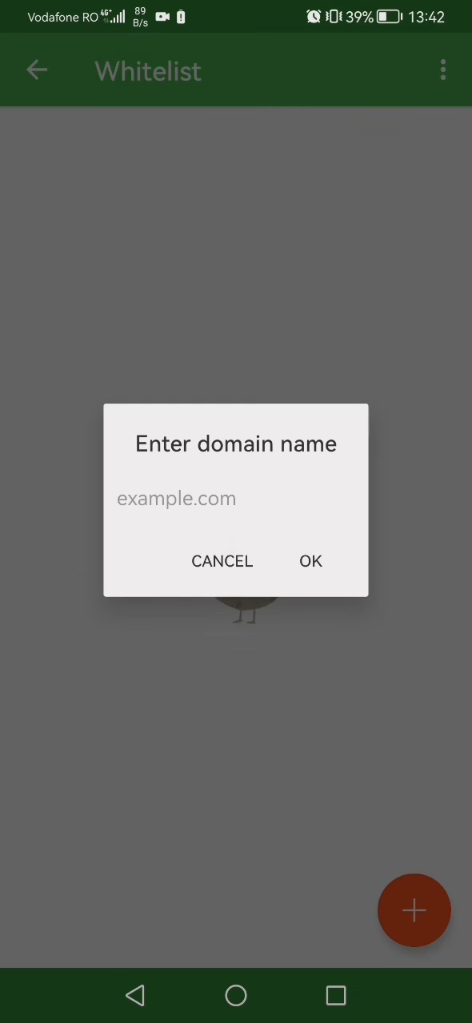